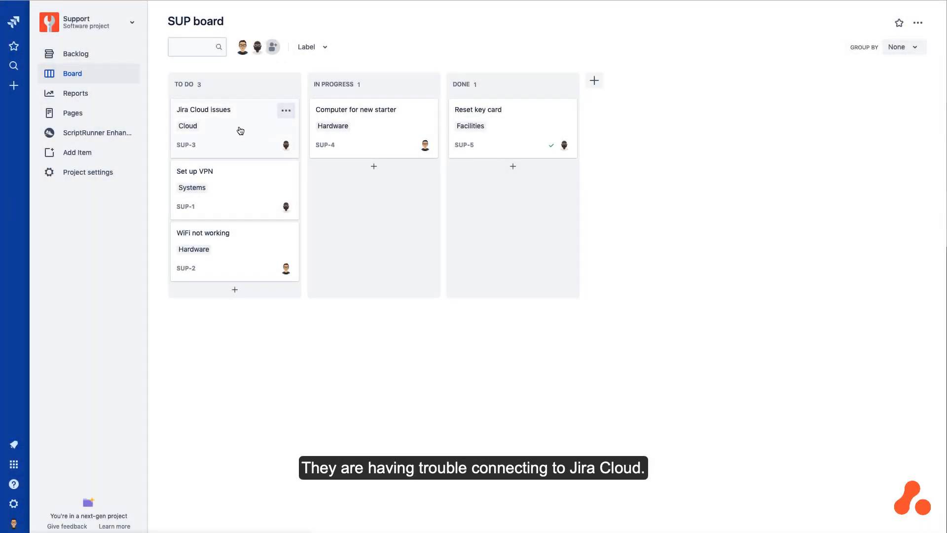
- View the SUP-3 'Jira Cloud issues' ticket describing Confluence Cloud connection problems
{"action": "left_click", "coordinate": [203, 109]}
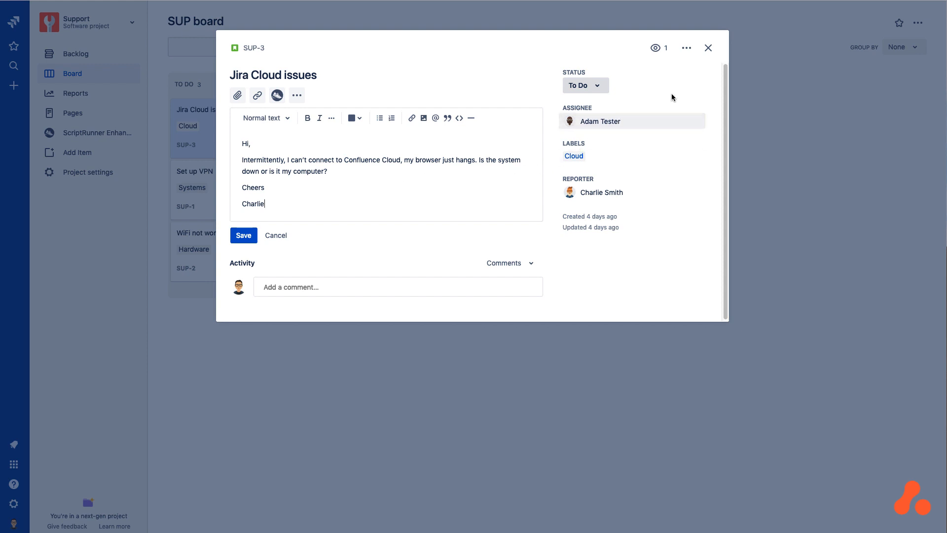
- Leave the issue and go to the Jira settings Apps area listing ScriptRunner pages
{"action": "left_click", "coordinate": [708, 47]}
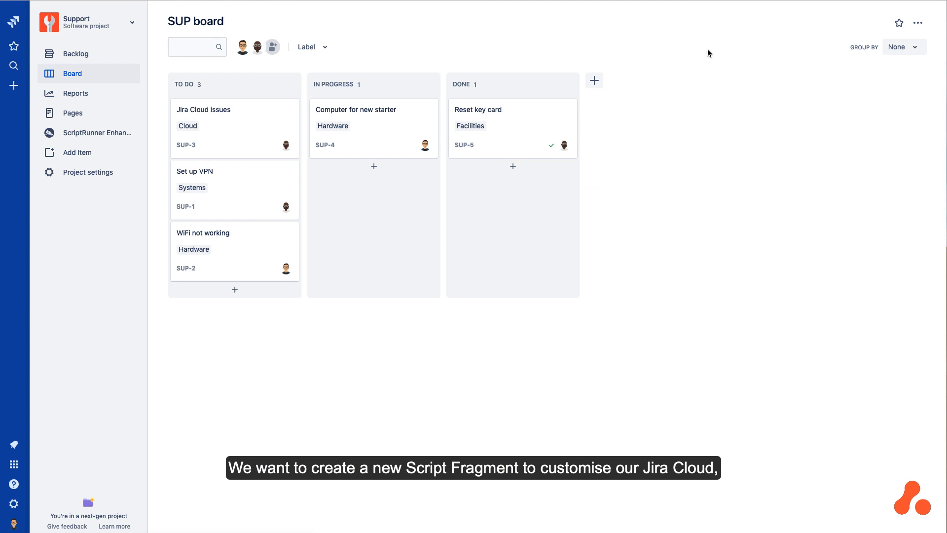
{"action": "mouse_move", "coordinate": [116, 387]}
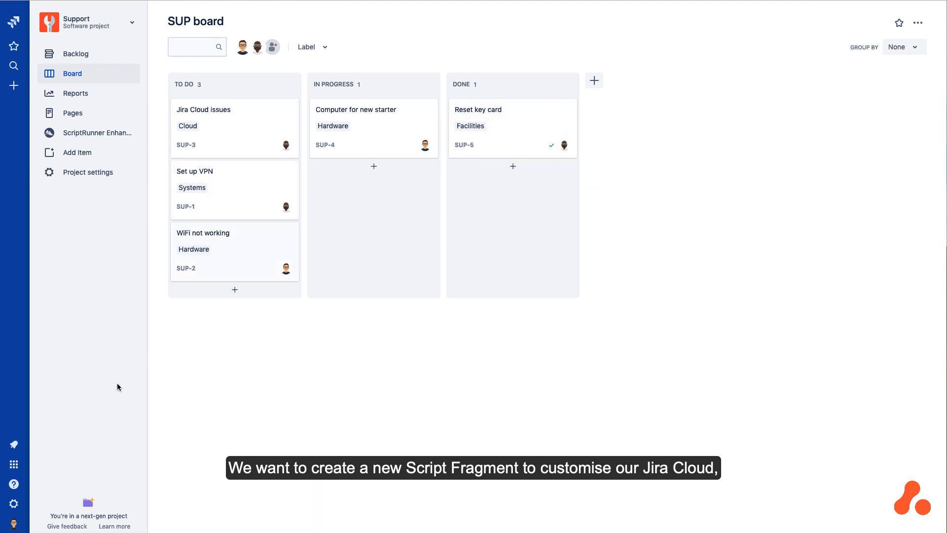
{"action": "mouse_move", "coordinate": [14, 502]}
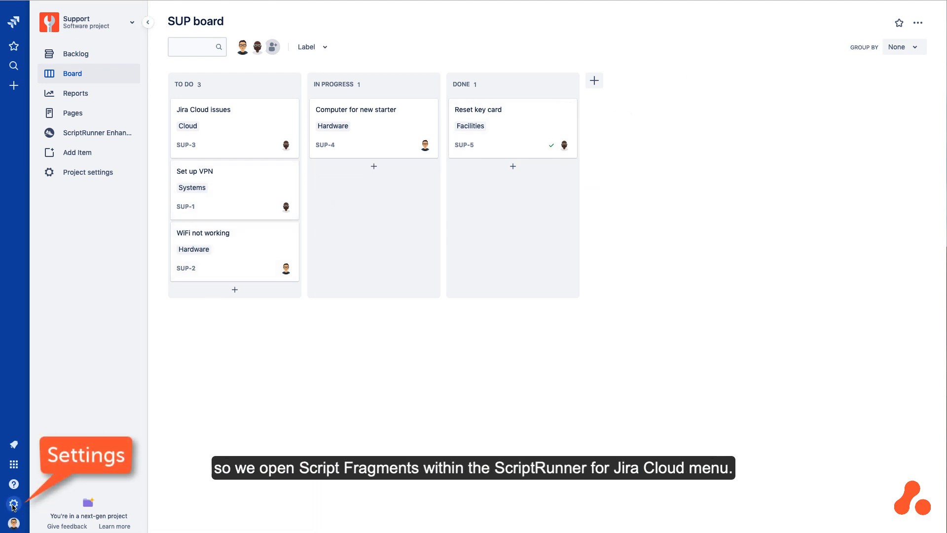
{"action": "left_click", "coordinate": [11, 501]}
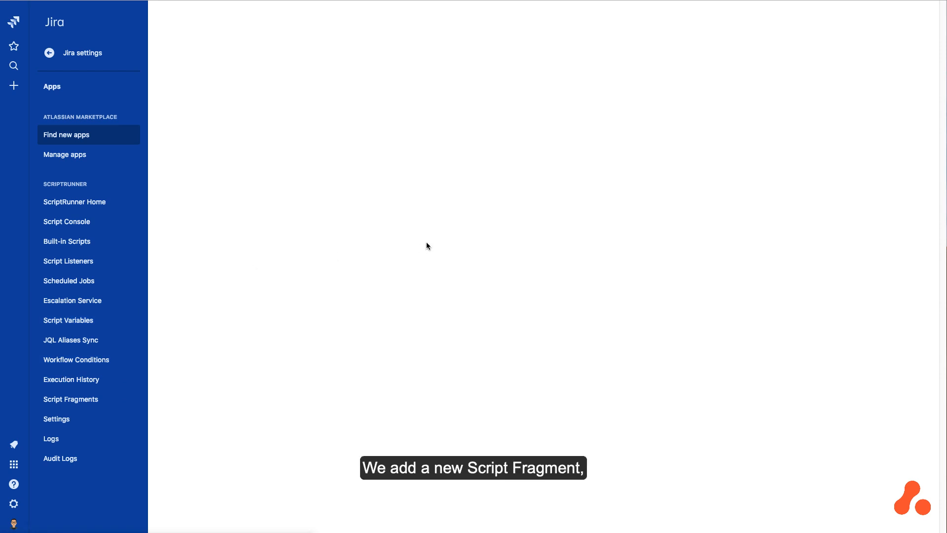
{"action": "left_click", "coordinate": [71, 399]}
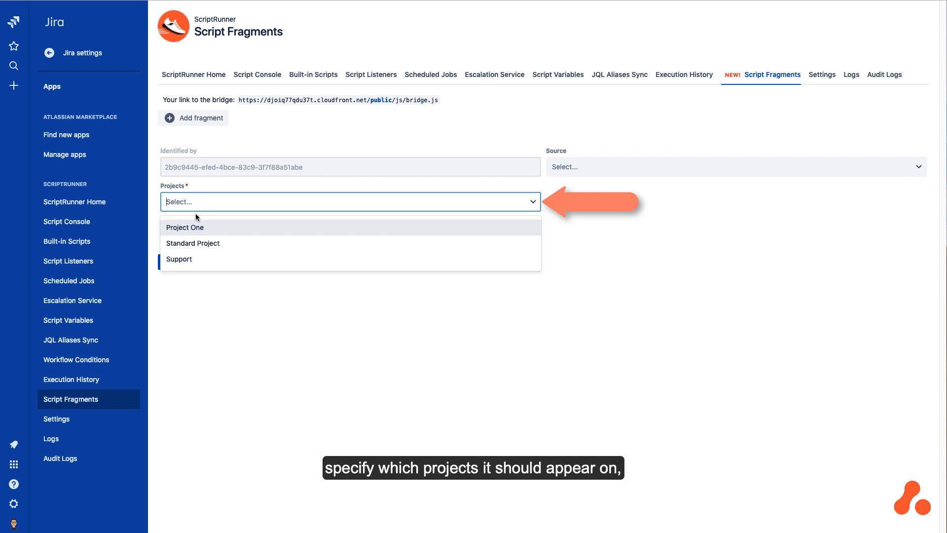
{"action": "left_click", "coordinate": [179, 258]}
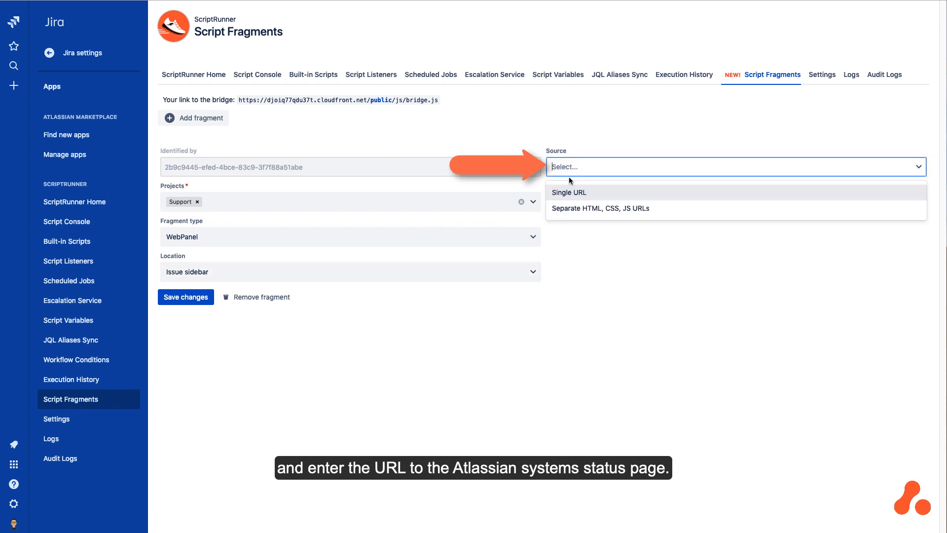
{"action": "left_click", "coordinate": [568, 193]}
{"action": "type", "text": "https://status.atlassian.com/"}
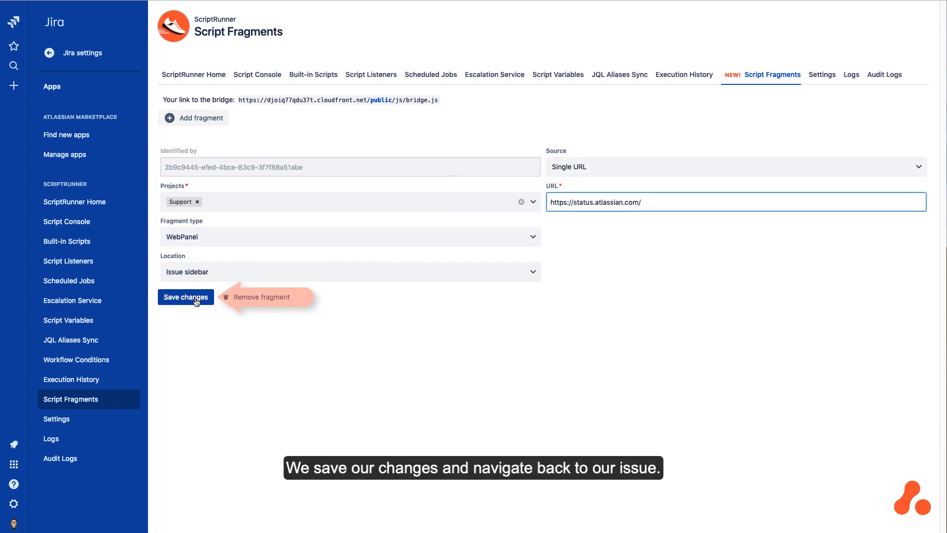
- Save the status-page fragment and reopen the SUP-3 'Jira Cloud issues' ticket
{"action": "left_click", "coordinate": [185, 297]}
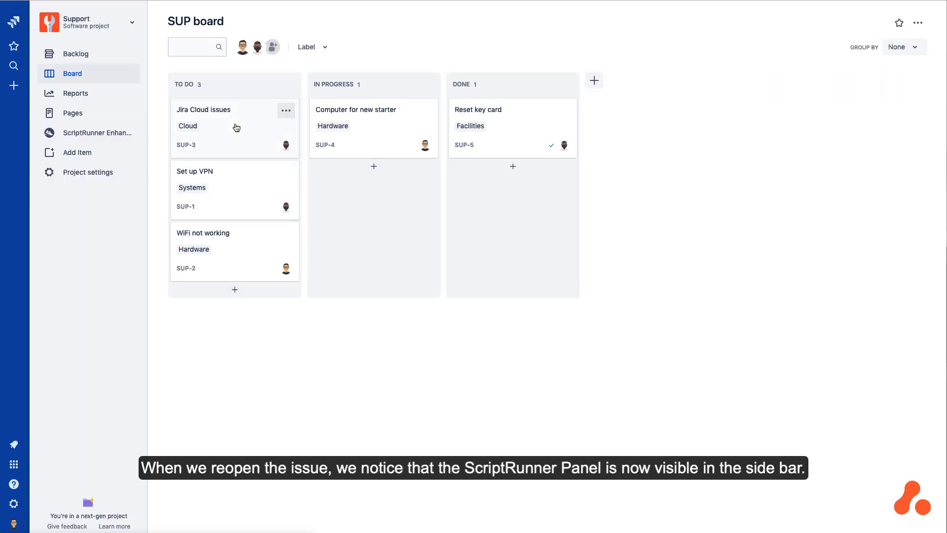
{"action": "left_click", "coordinate": [204, 108]}
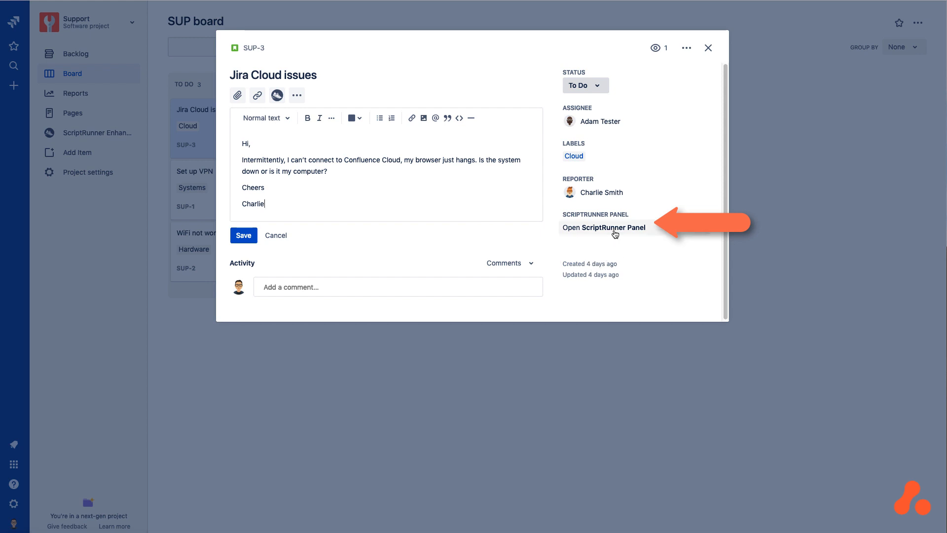
- Expand the ScriptRunner Panel and browse the Atlassian status page's incidents and history
{"action": "left_click", "coordinate": [612, 227]}
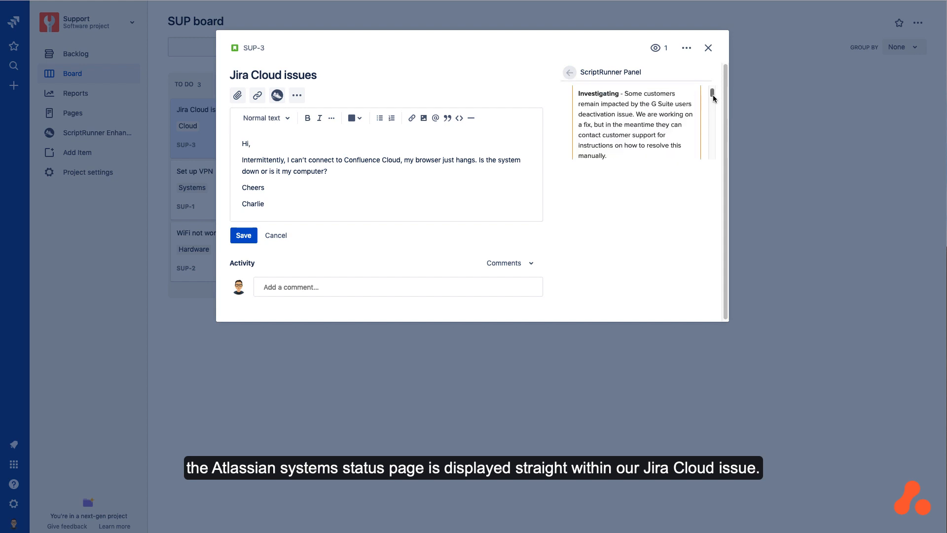
{"action": "scroll", "scroll_direction": "down", "scroll_amount": 3}
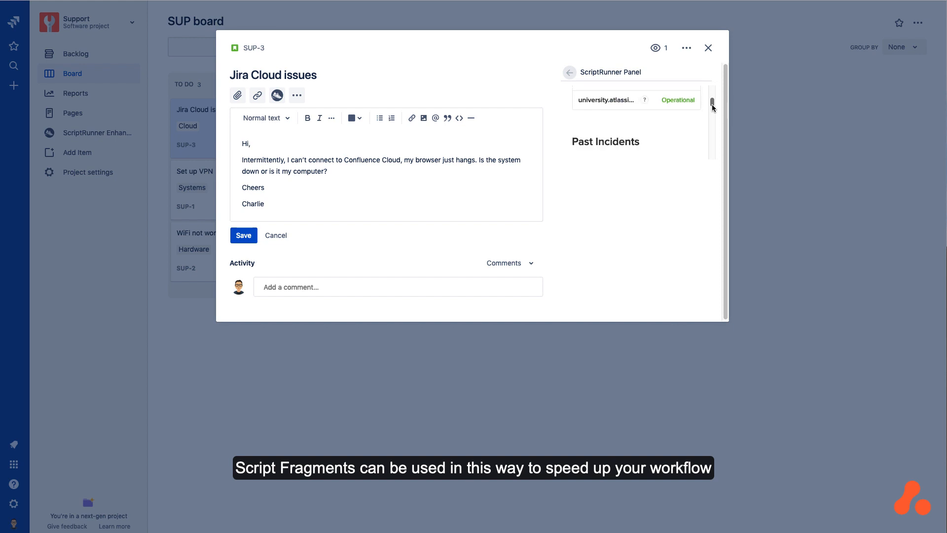
{"action": "scroll", "scroll_direction": "down", "scroll_amount": 3}
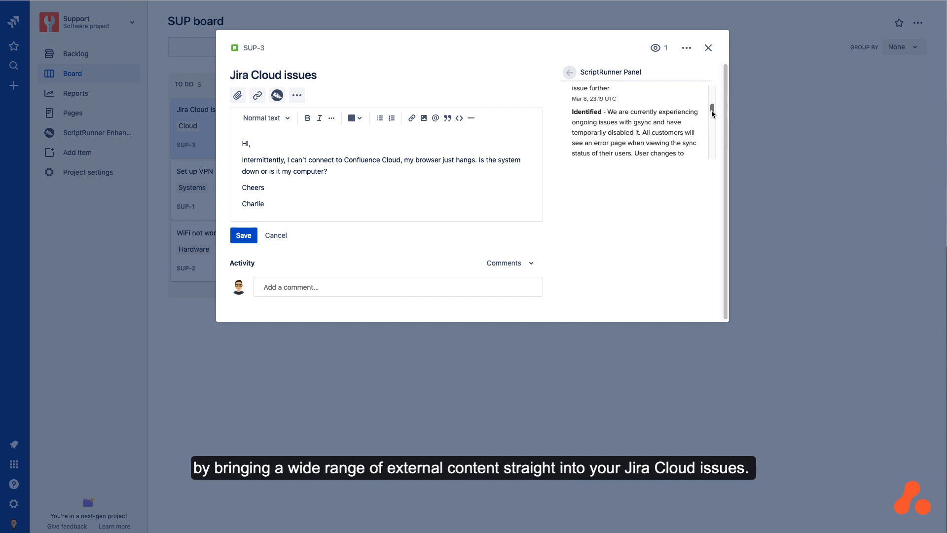
{"action": "scroll", "scroll_direction": "down", "scroll_amount": 3}
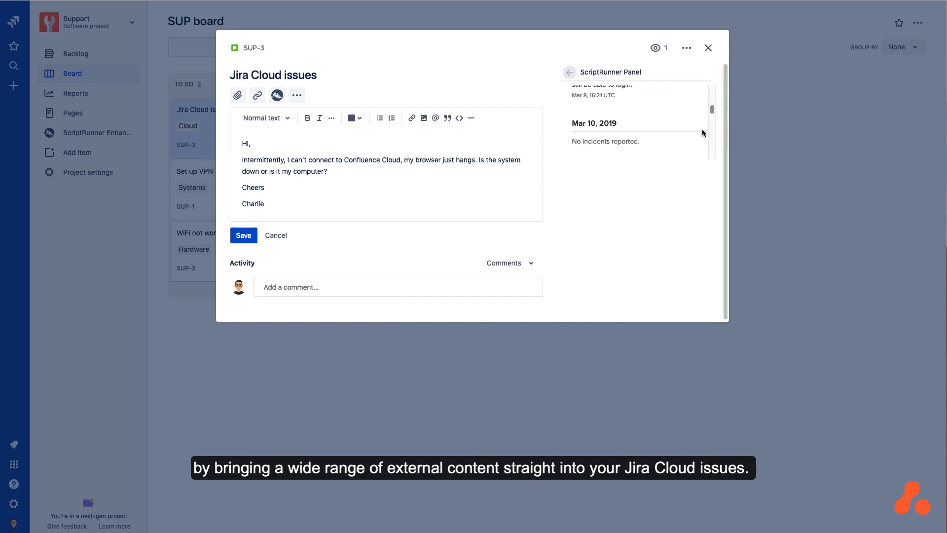